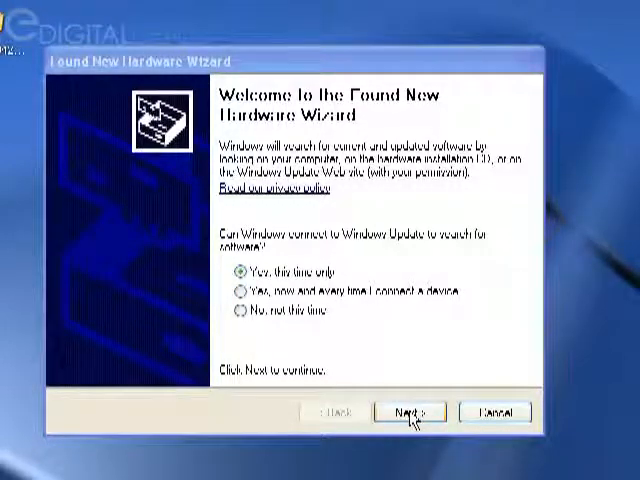
Step: Allow the update search this time only and start automatic DS40xHC driver installation
click(410, 412)
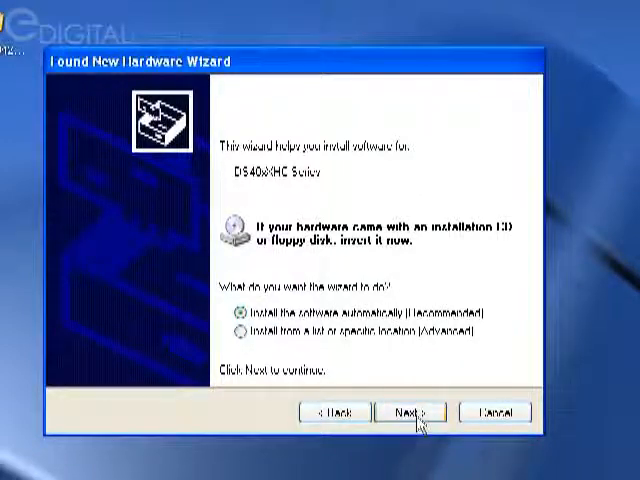
click(412, 412)
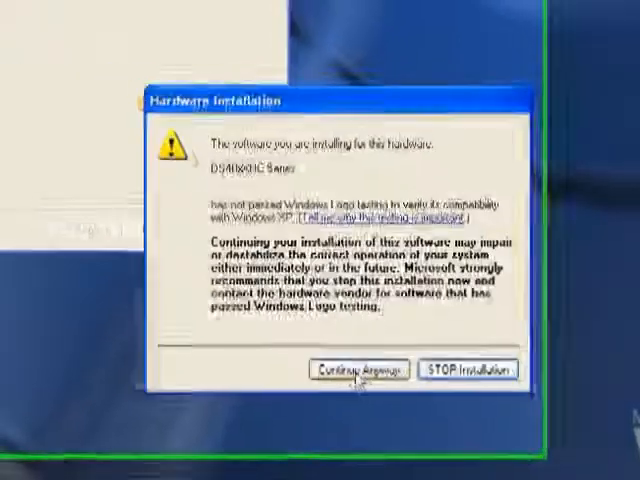
Step: Continue anyway past the untested-driver compatibility warning
click(352, 368)
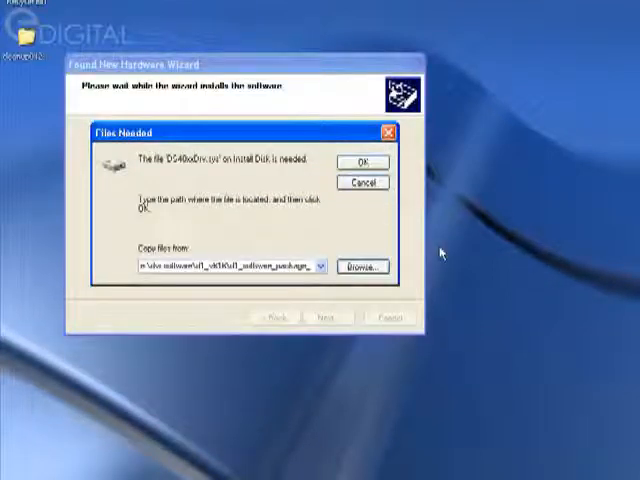
mouse_move(616, 364)
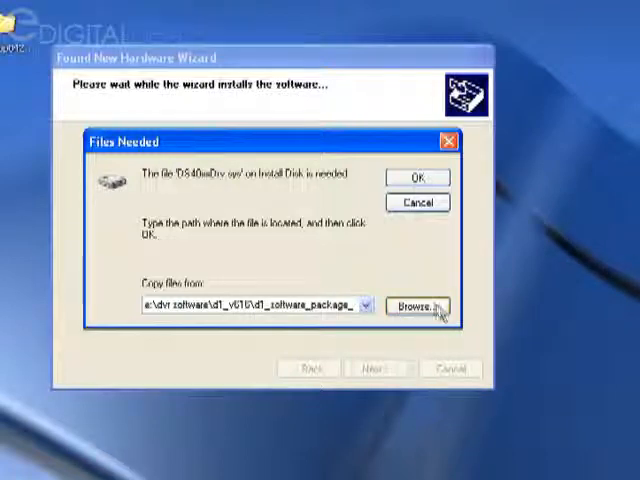
Step: Supply the DS40xxDrv file from the Driver folder and finish the first card's driver install
click(416, 304)
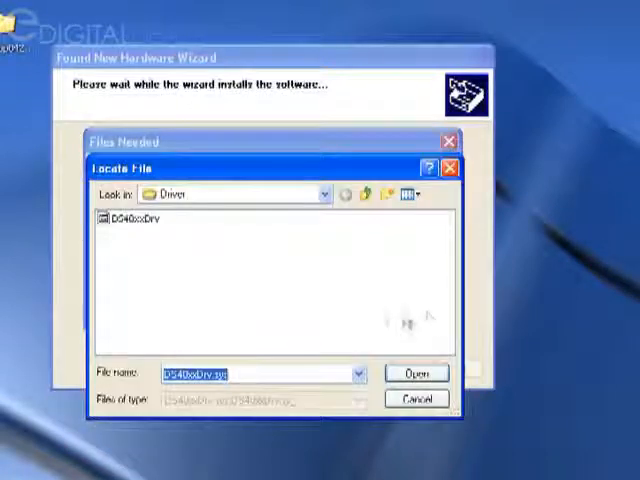
mouse_move(308, 310)
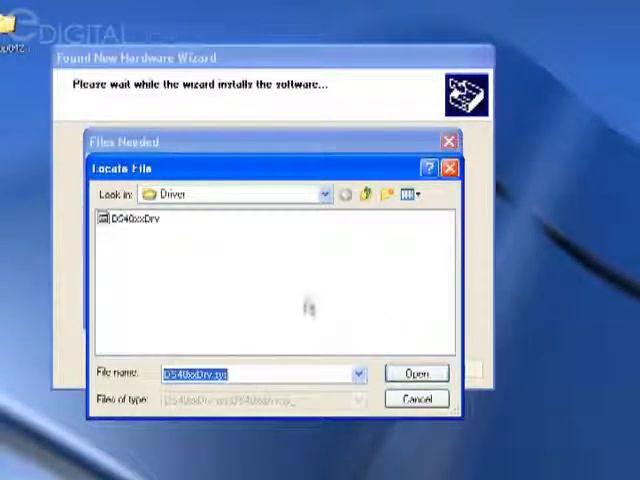
click(136, 220)
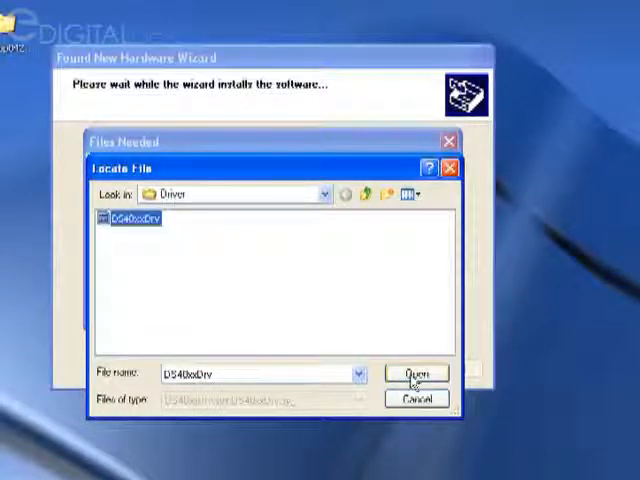
click(416, 372)
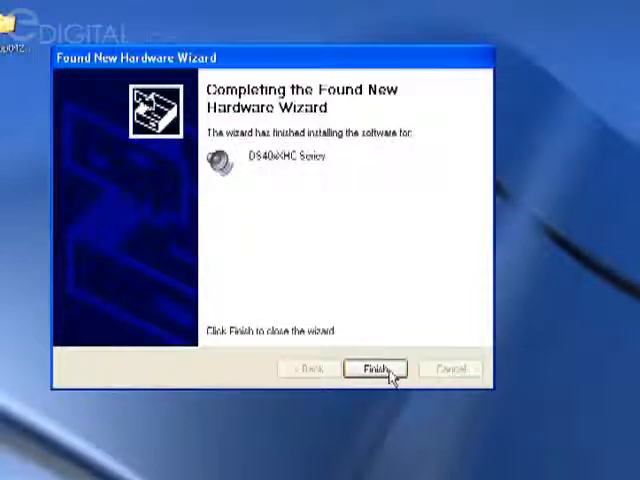
click(376, 368)
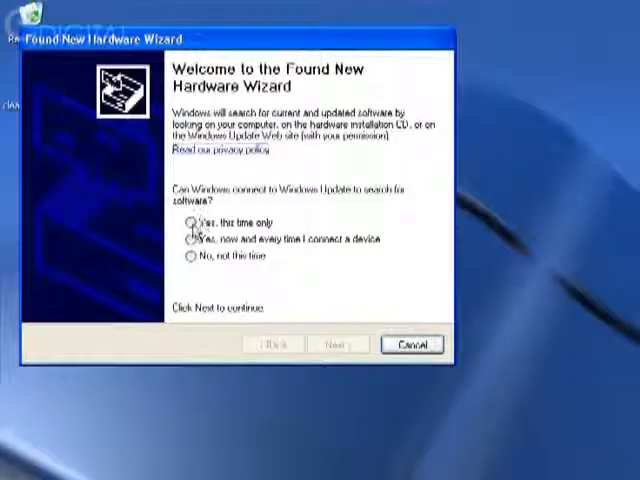
Step: Allow the search this time only and start automatic install for the second DS40xHC device
click(190, 222)
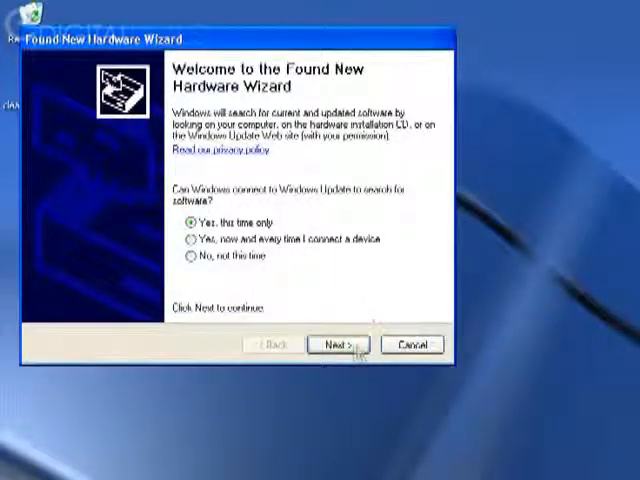
click(336, 344)
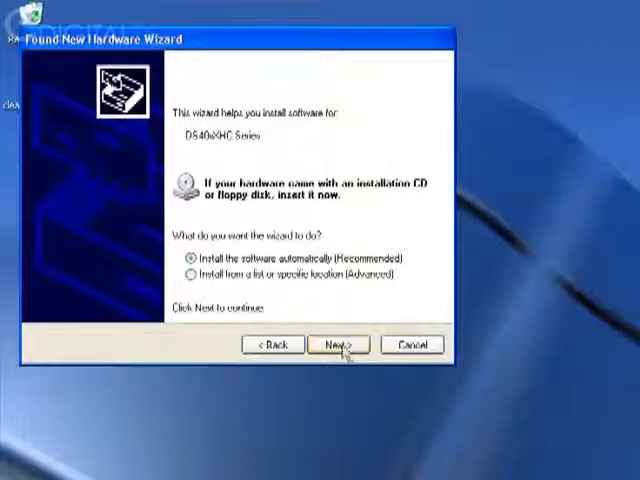
click(336, 344)
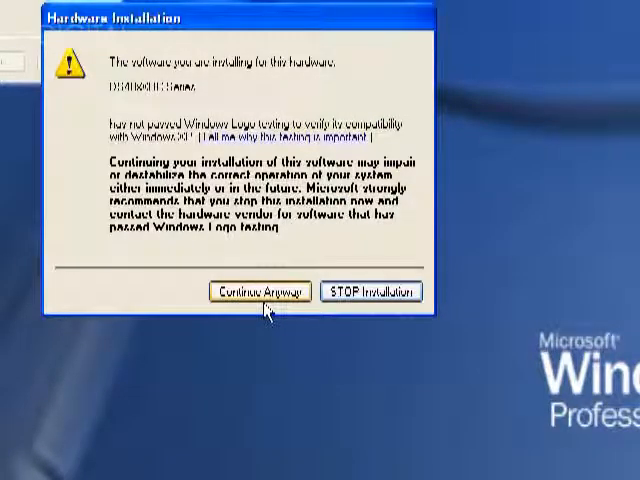
Step: Continue past the warning, supply the driver file from the Driver folder and finish the second install
click(260, 292)
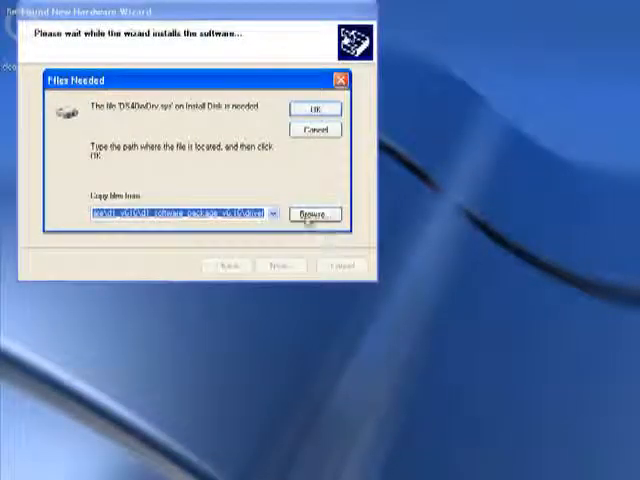
click(316, 214)
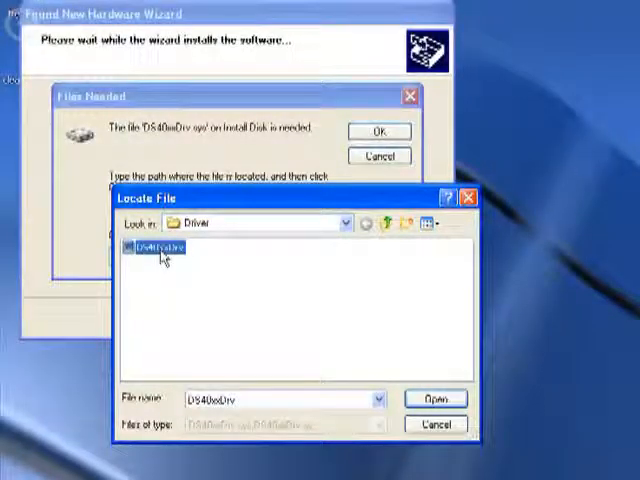
click(436, 398)
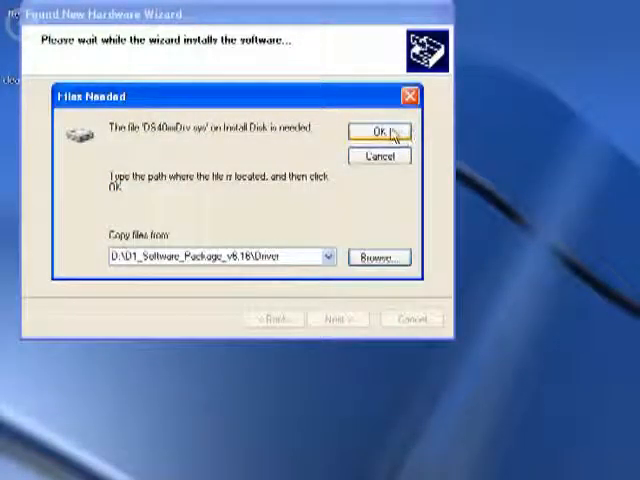
click(376, 132)
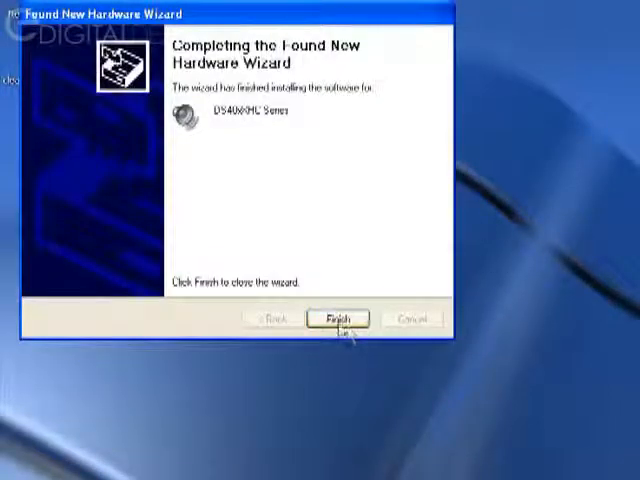
click(338, 318)
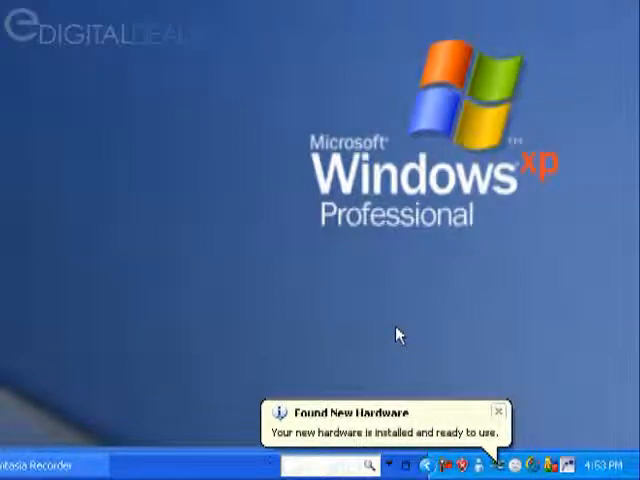
mouse_move(384, 316)
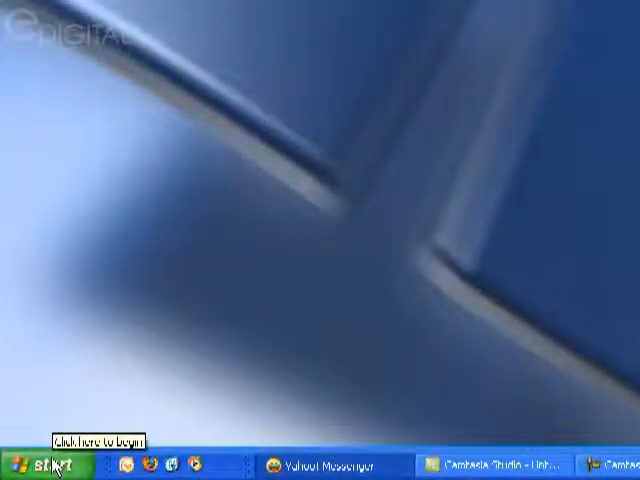
Step: Bring up My Computer from the Start menu to list the local drives
click(32, 464)
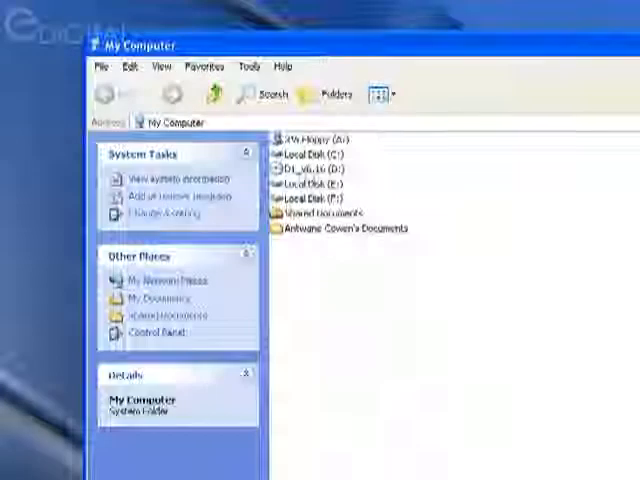
Step: Launch SETUP from D1_Software_Package_v6.16 on the D1_v6.16 CD drive
click(320, 168)
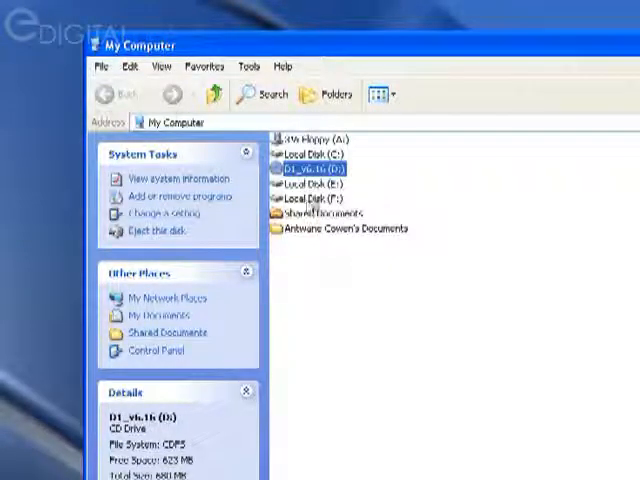
double_click(314, 168)
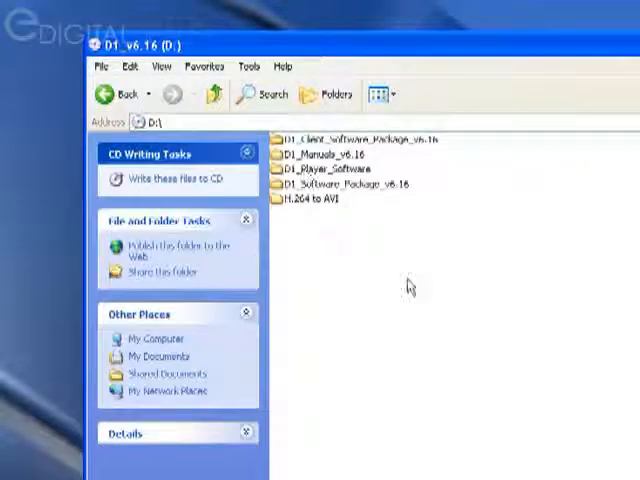
mouse_move(396, 276)
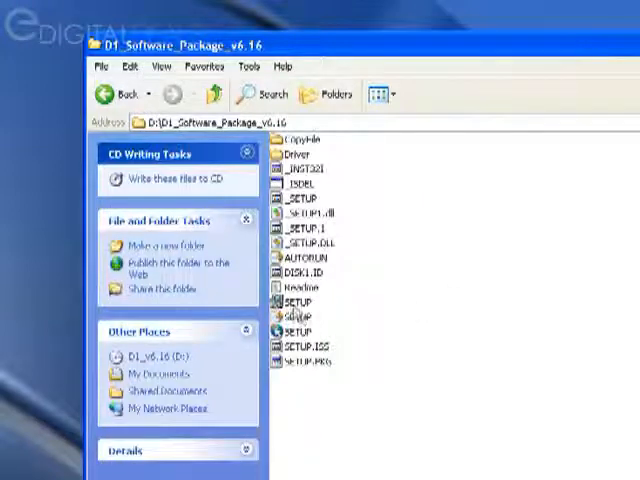
mouse_move(292, 316)
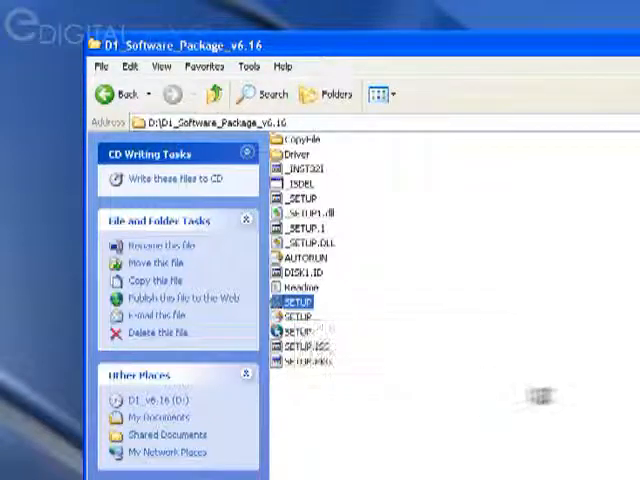
double_click(298, 314)
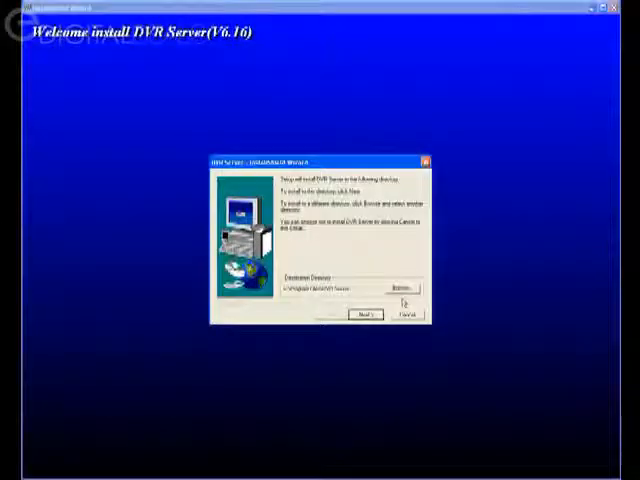
Step: Install DVR Server with default destination and setup type, overwriting the read-only file
click(364, 314)
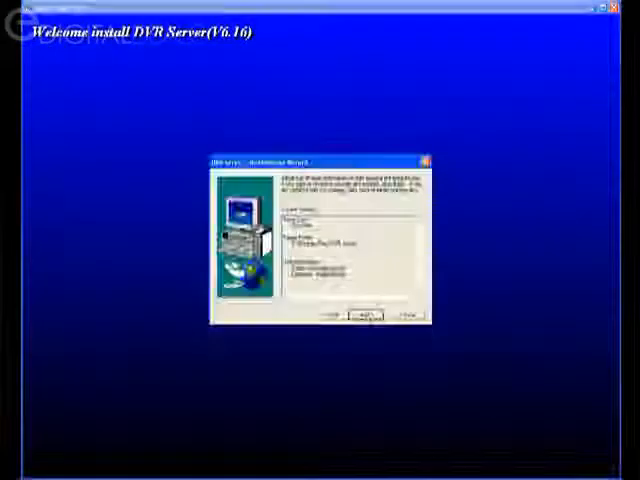
click(364, 316)
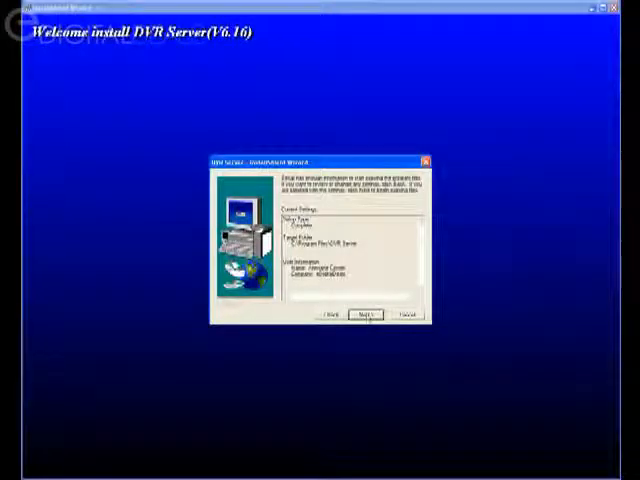
click(364, 314)
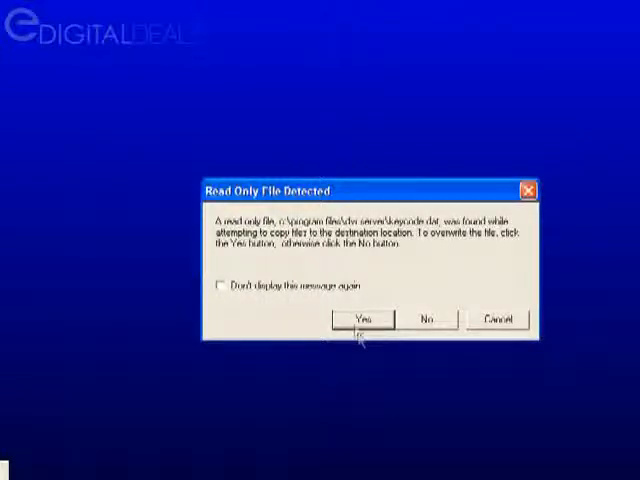
click(362, 318)
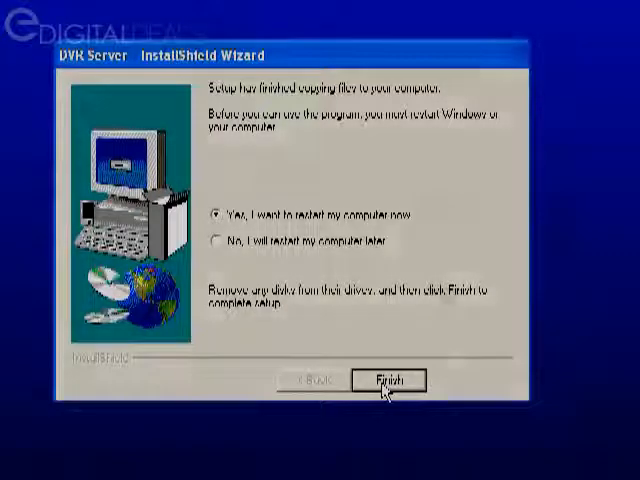
Step: Finish DVR Server setup with 'Yes, I want to restart my computer now' selected
click(388, 380)
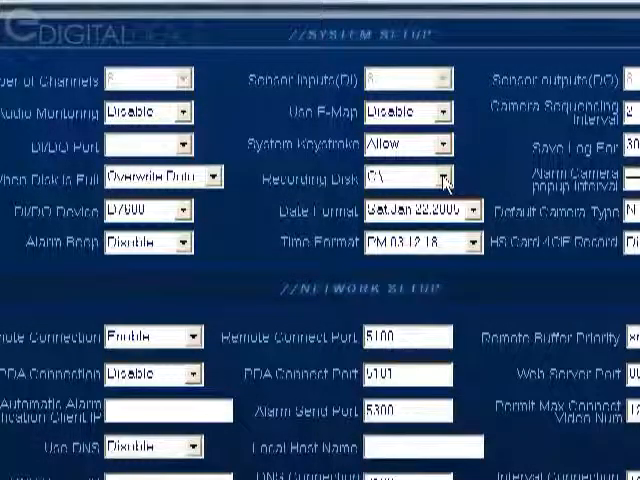
Step: Choose drive E as the Recording Disk in DVR Server System Setup
click(444, 180)
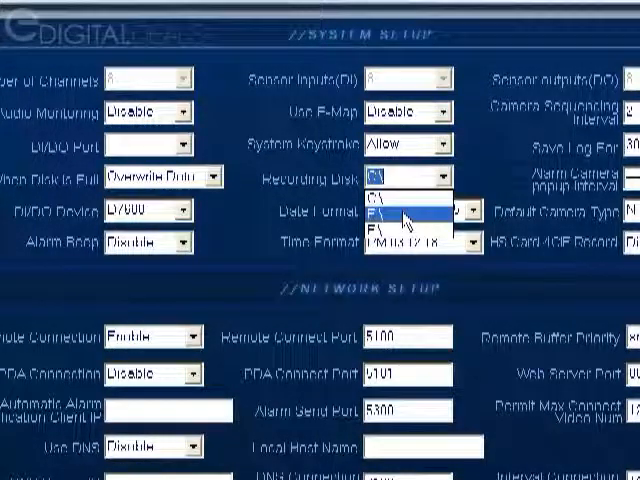
click(404, 192)
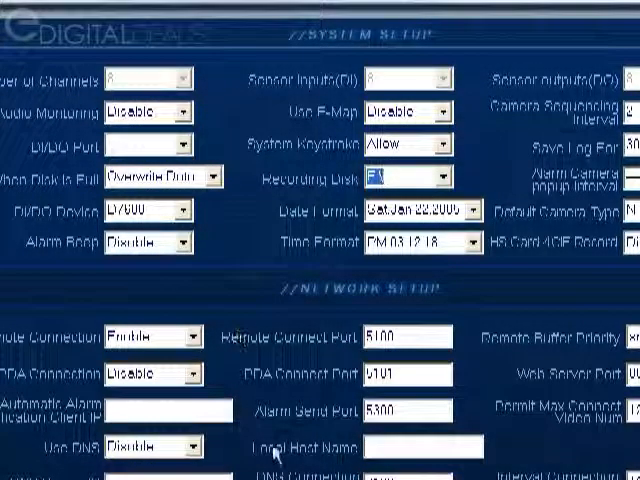